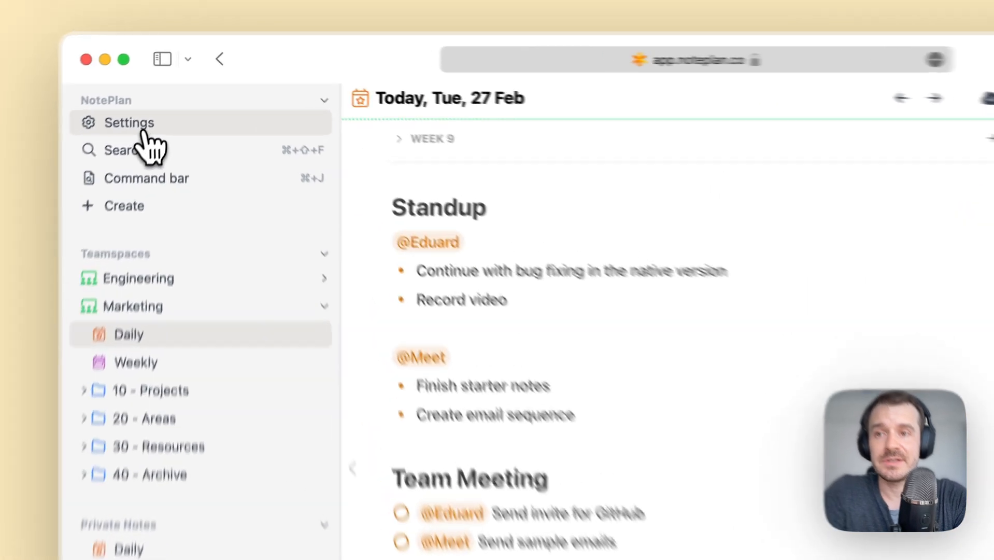
# Create a 'Support' teamspace and expand it to show its Daily and Weekly notes
pyautogui.click(129, 122)
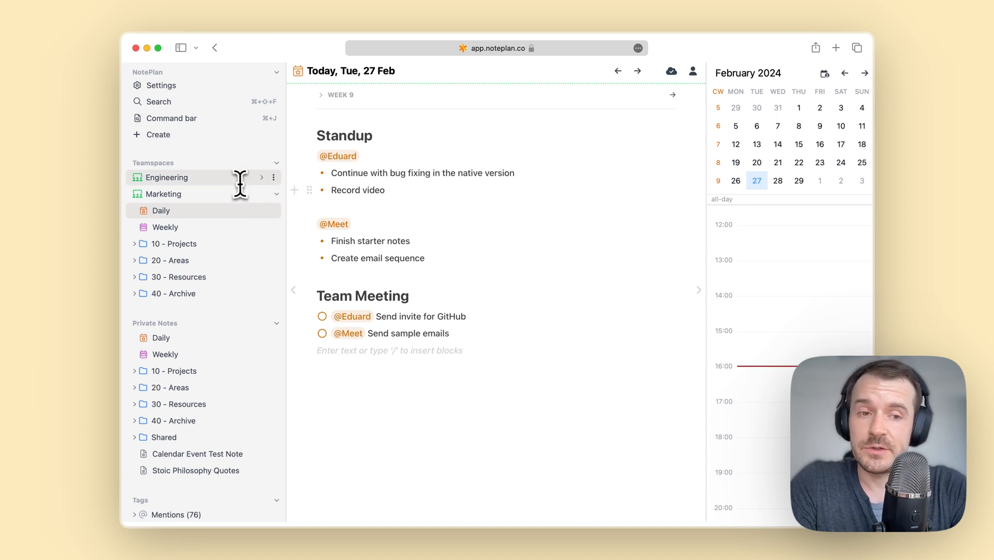
pyautogui.click(159, 134)
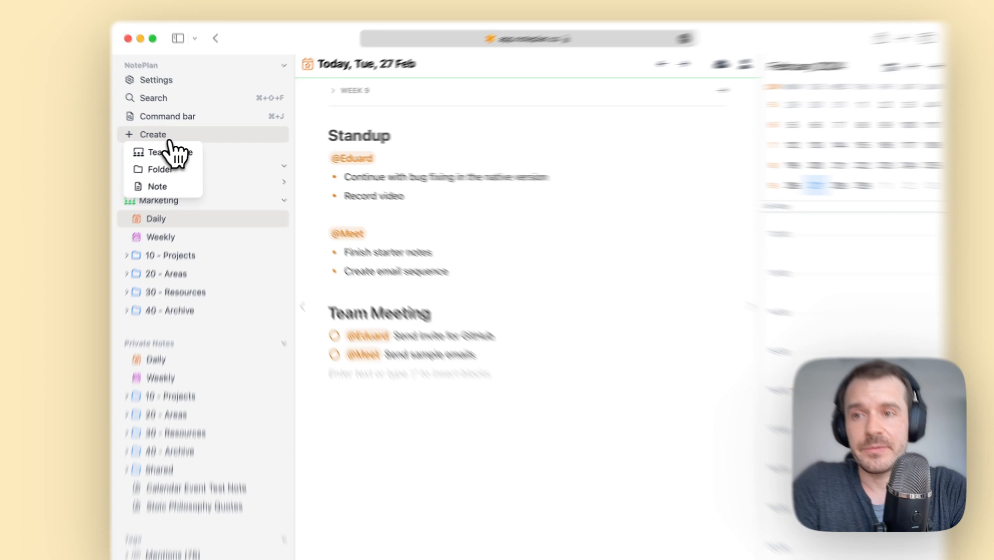
pyautogui.click(165, 152)
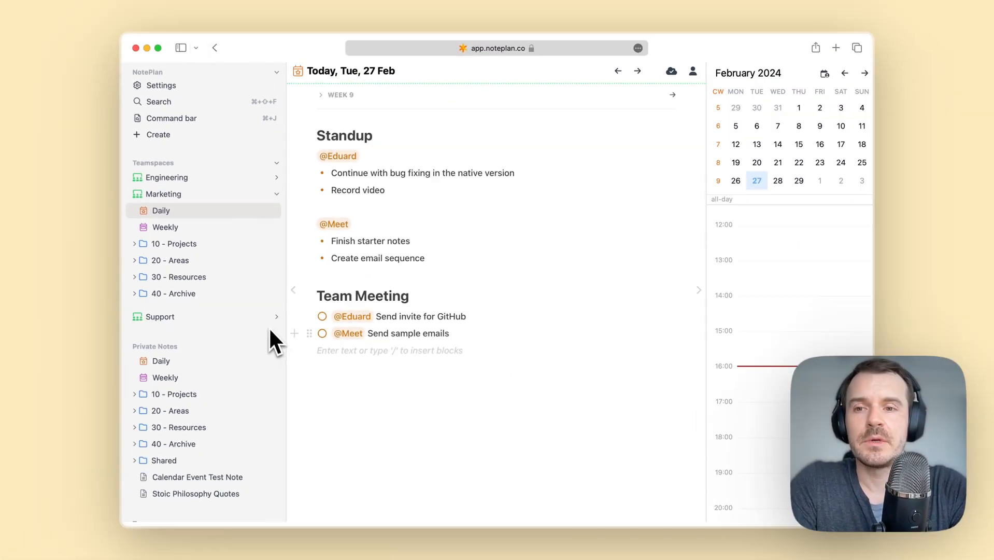
pyautogui.click(161, 317)
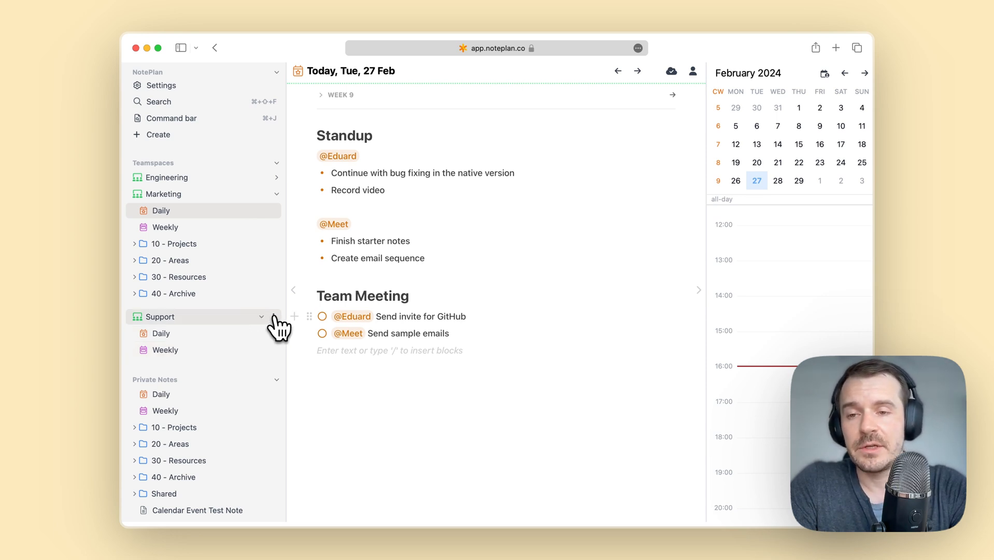
# Invite 'edu…' via Support's Manage Members and check the pending member's role options
pyautogui.click(262, 317)
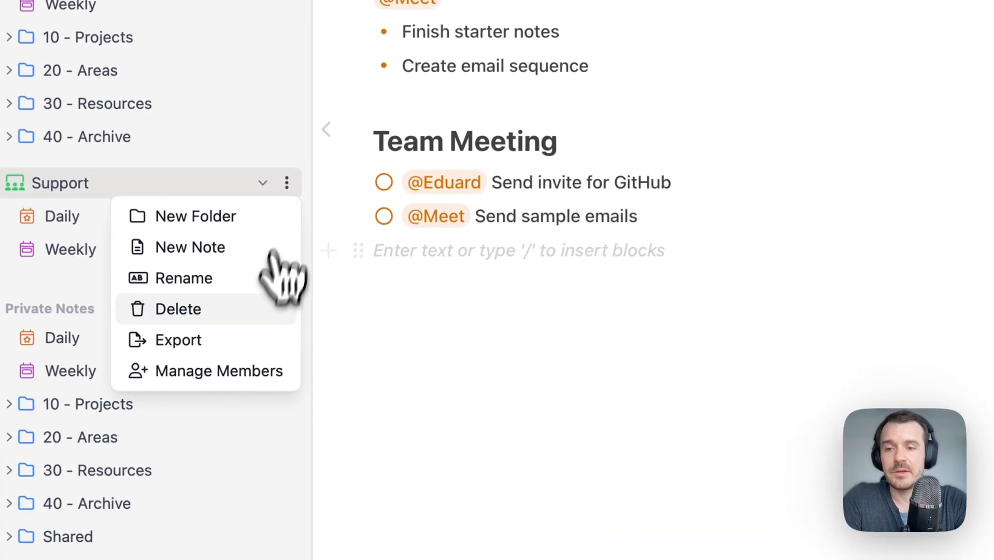
pyautogui.click(221, 370)
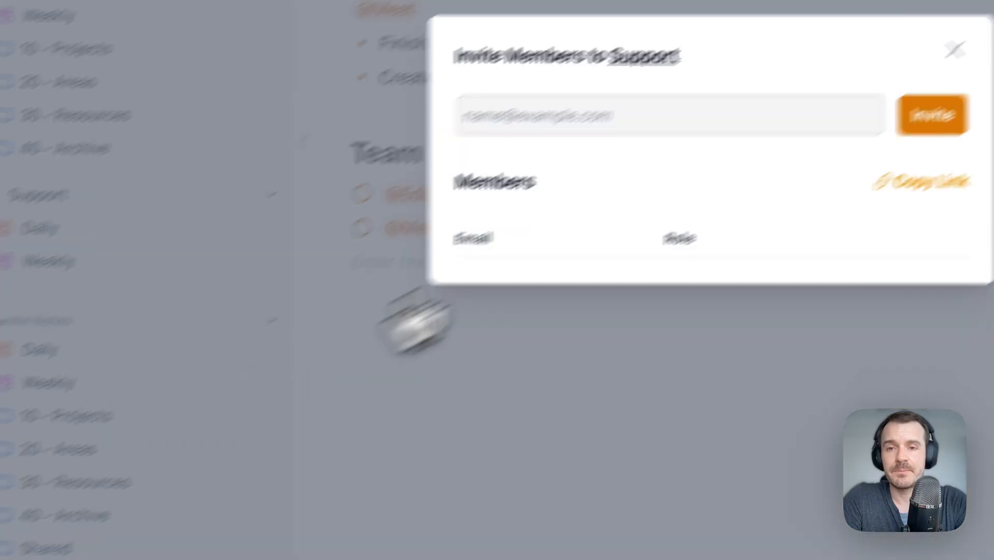
pyautogui.write('edu')
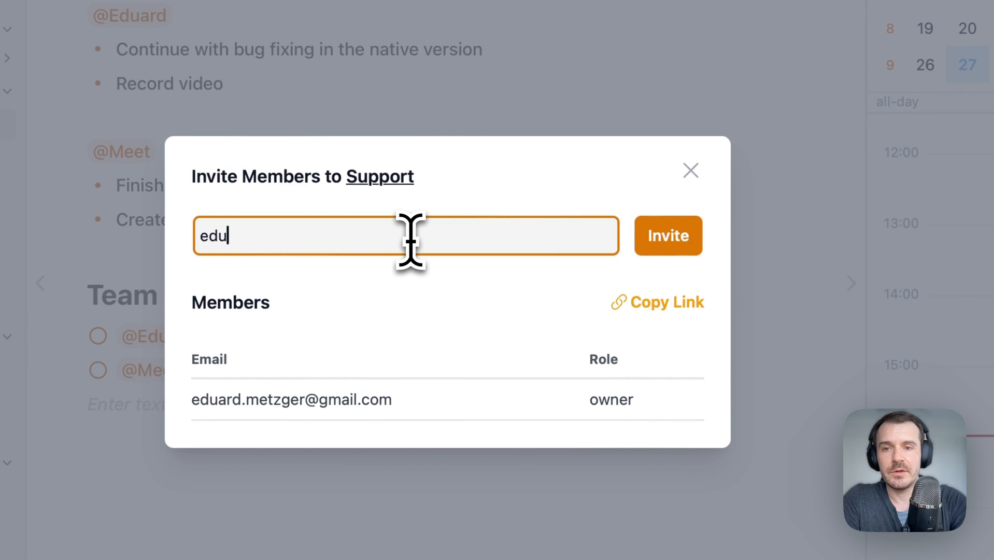
pyautogui.click(667, 236)
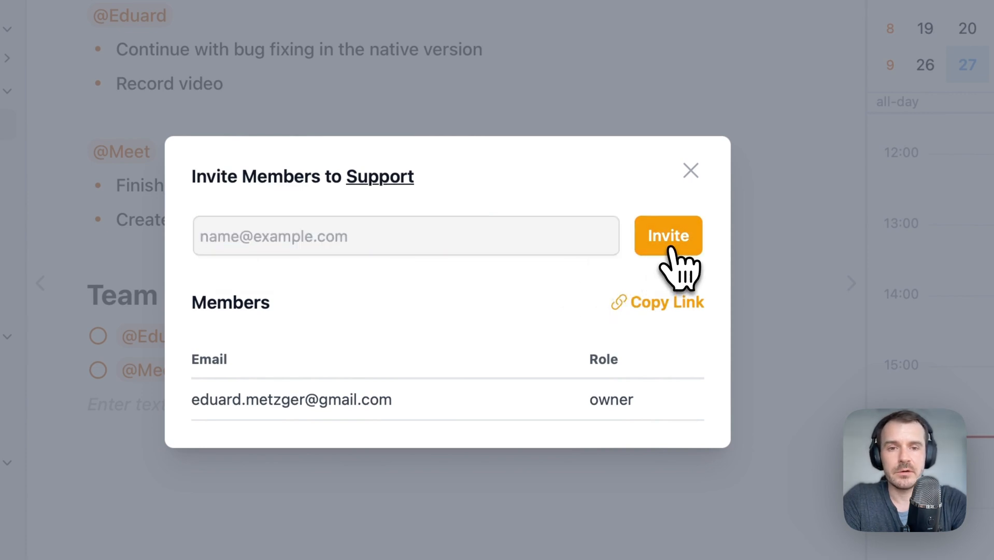
pyautogui.click(667, 236)
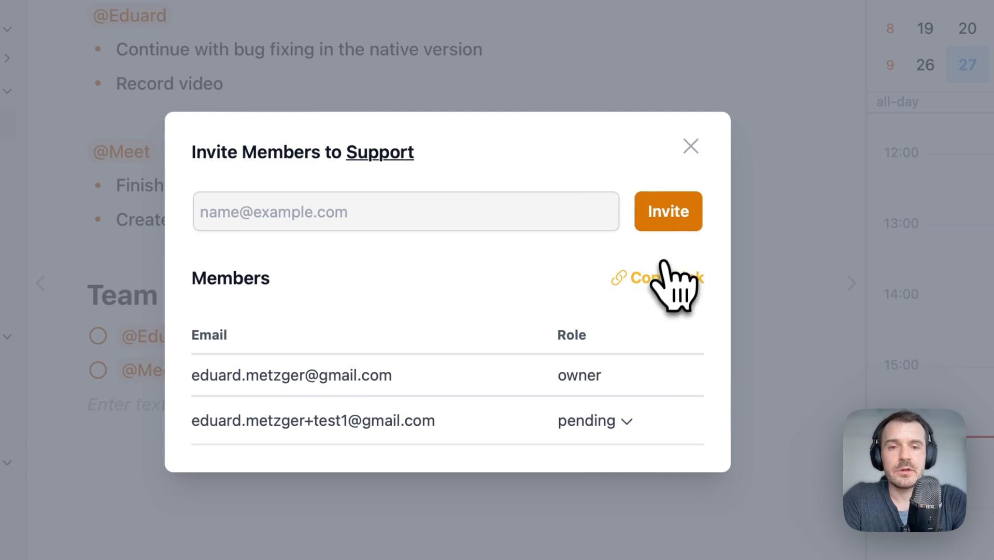
pyautogui.click(657, 277)
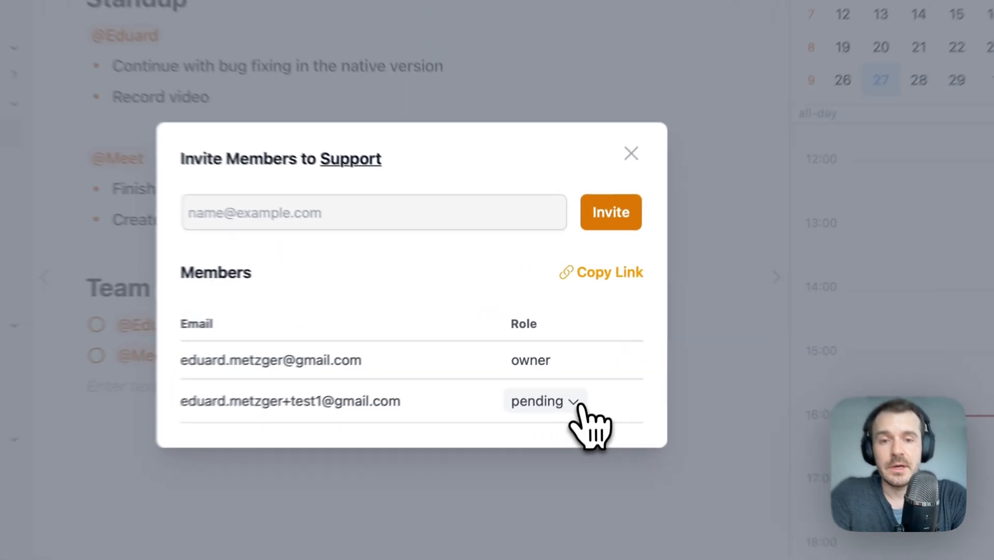
pyautogui.click(543, 400)
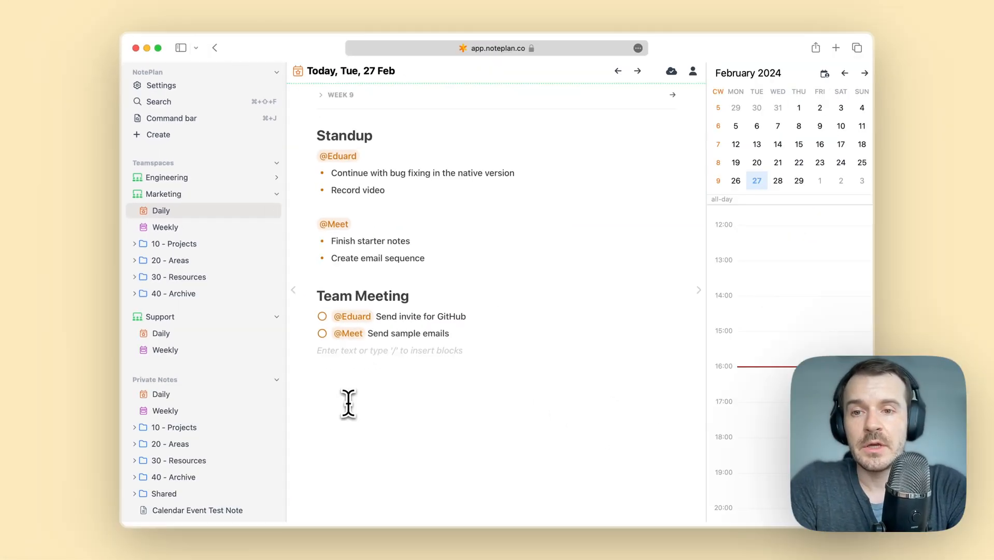
pyautogui.moveTo(444, 164)
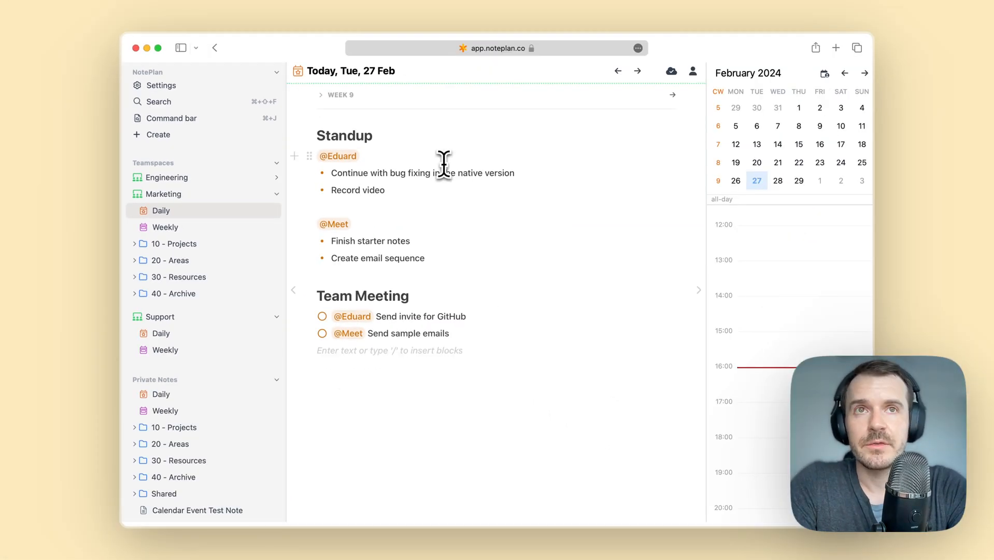
pyautogui.moveTo(479, 185)
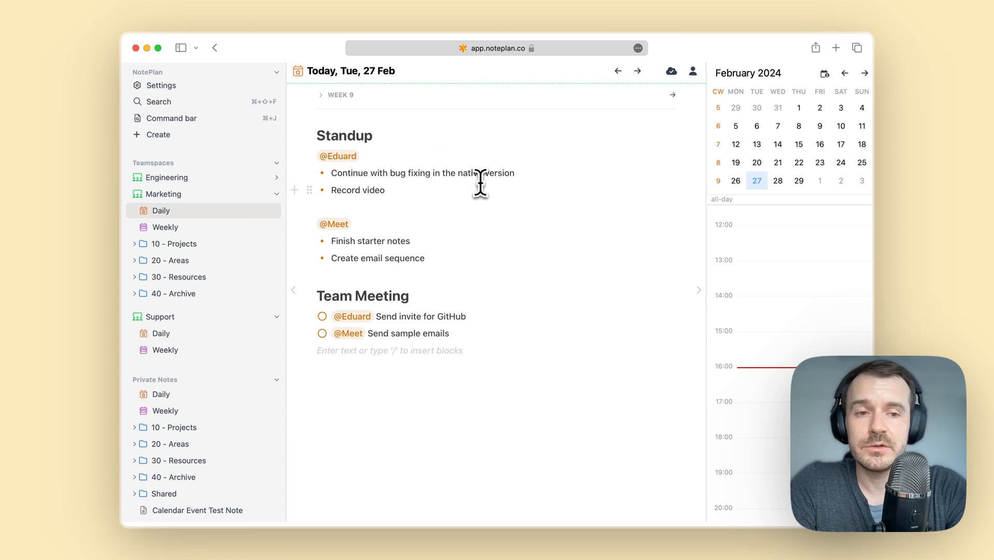
pyautogui.moveTo(443, 233)
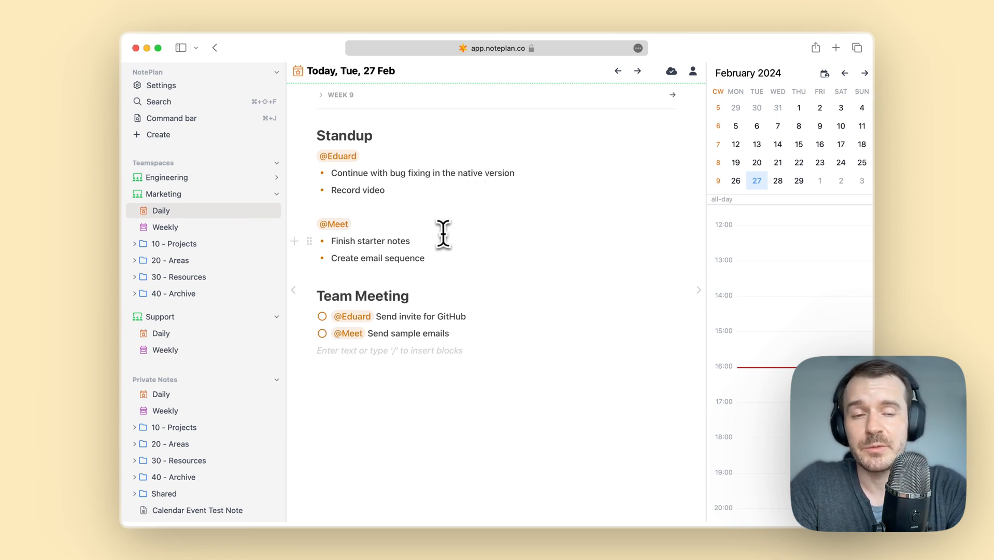
pyautogui.moveTo(441, 238)
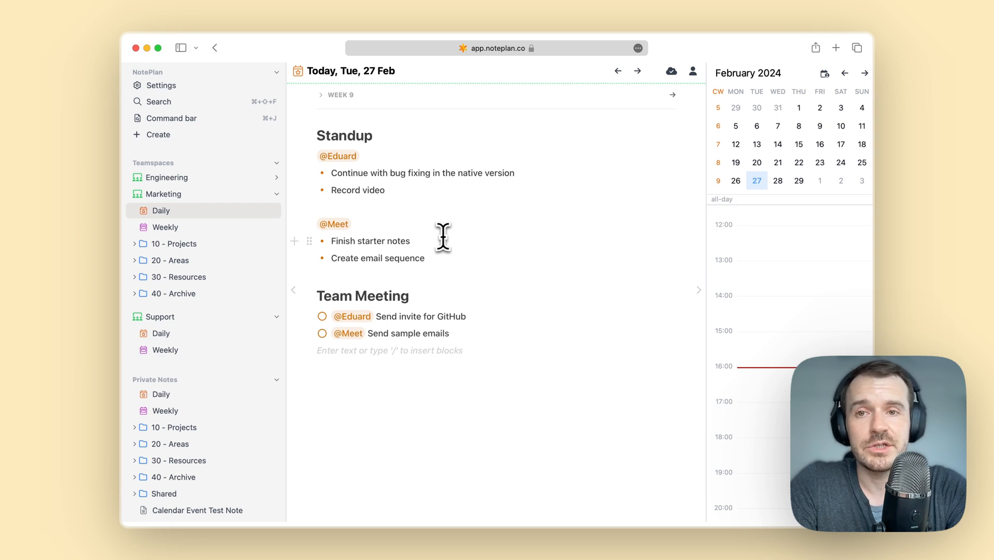
pyautogui.moveTo(463, 179)
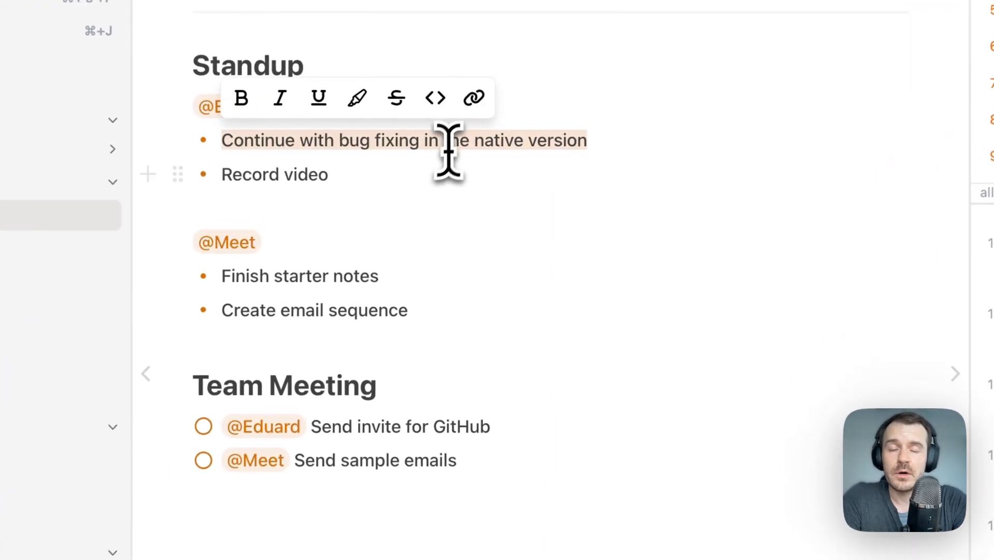
pyautogui.moveTo(395, 181)
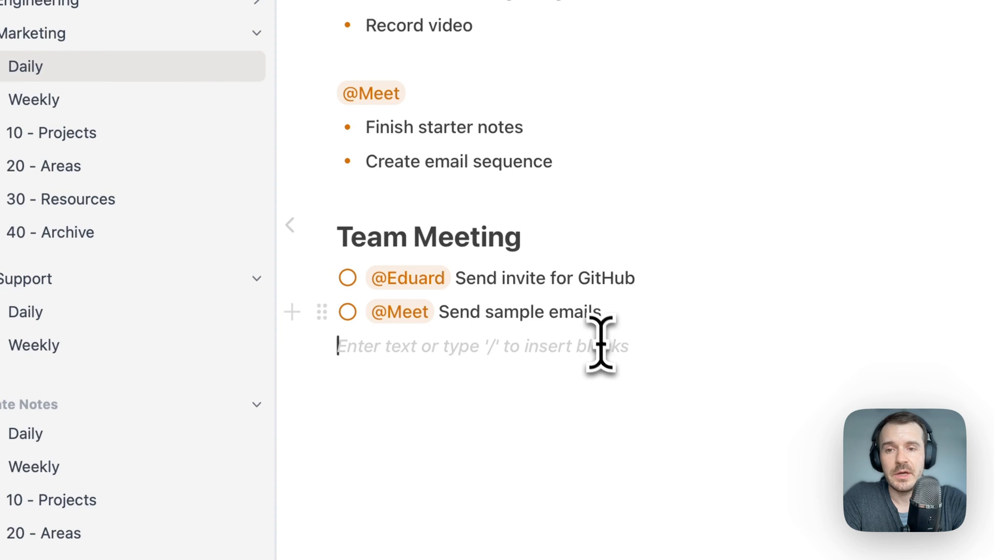
pyautogui.moveTo(463, 282)
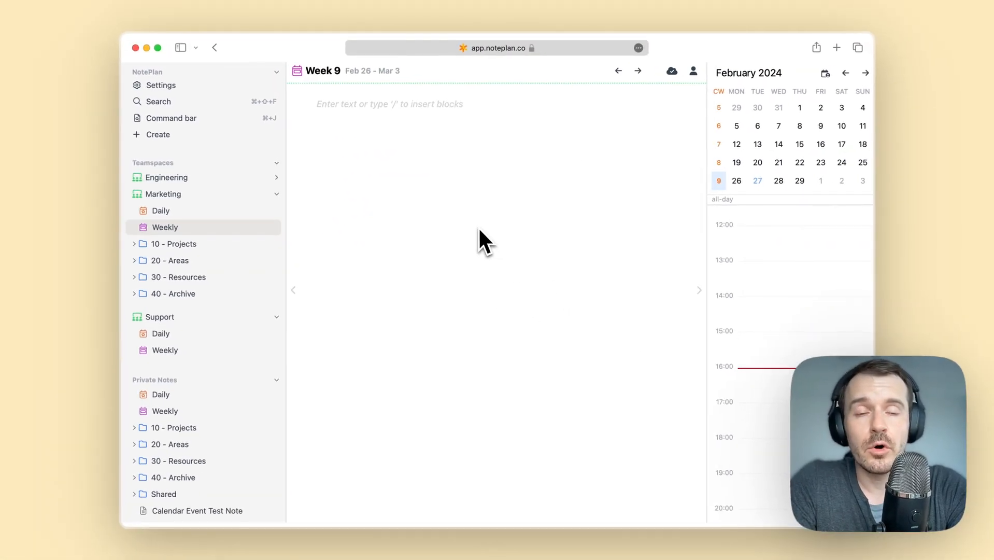
pyautogui.moveTo(564, 174)
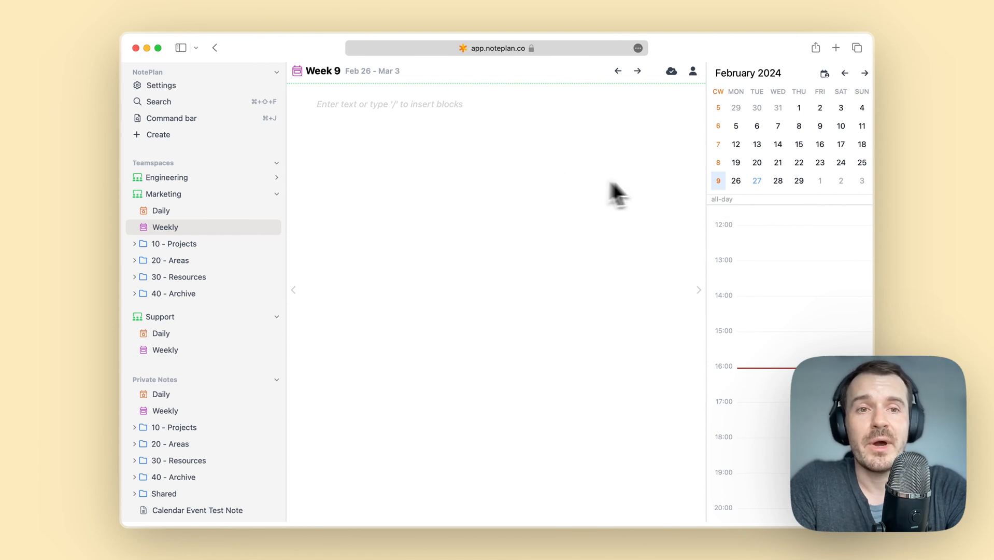
pyautogui.moveTo(298, 263)
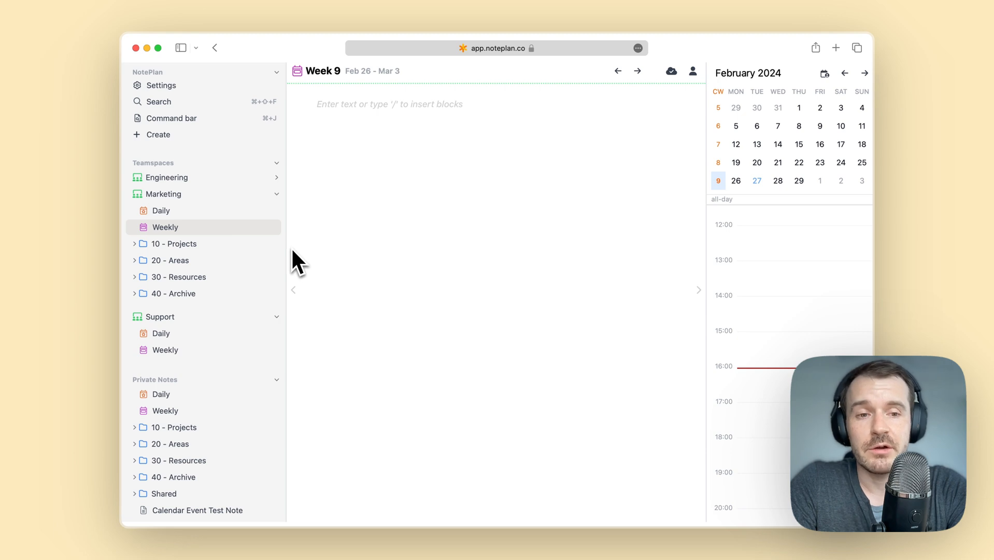
pyautogui.moveTo(215, 260)
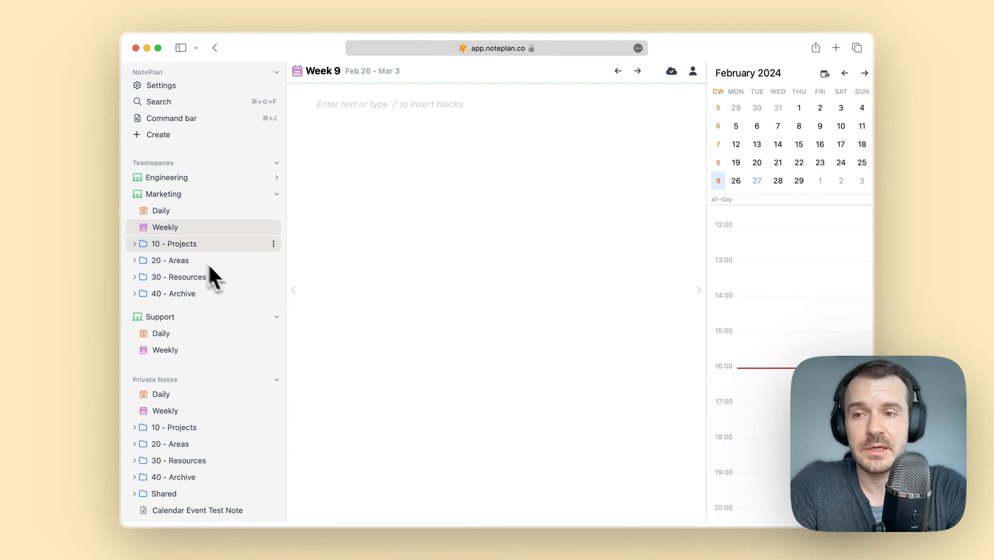
pyautogui.moveTo(170, 260)
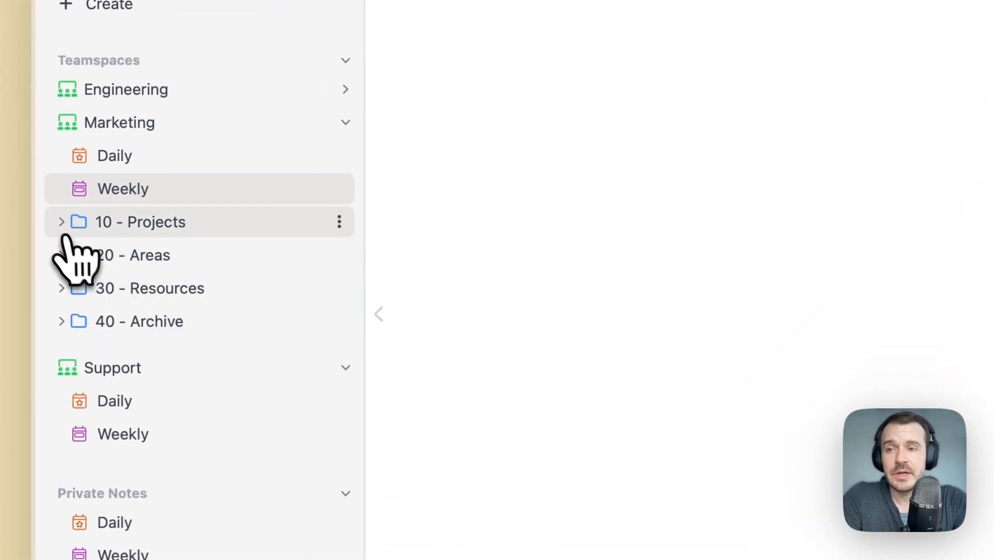
# Browse Marketing's 10 - Projects notes, then expand 20 - Areas to show its subfolders
pyautogui.click(62, 222)
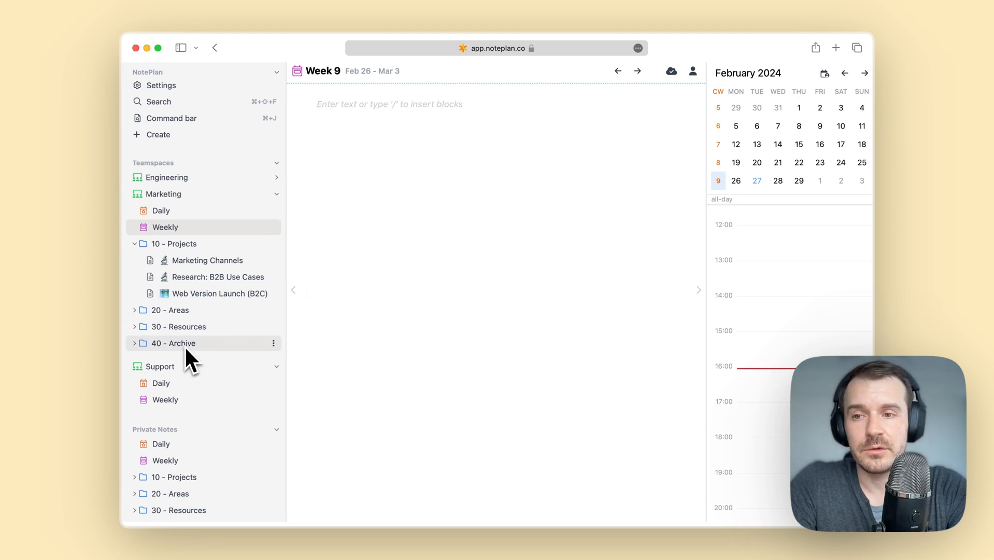
pyautogui.click(134, 310)
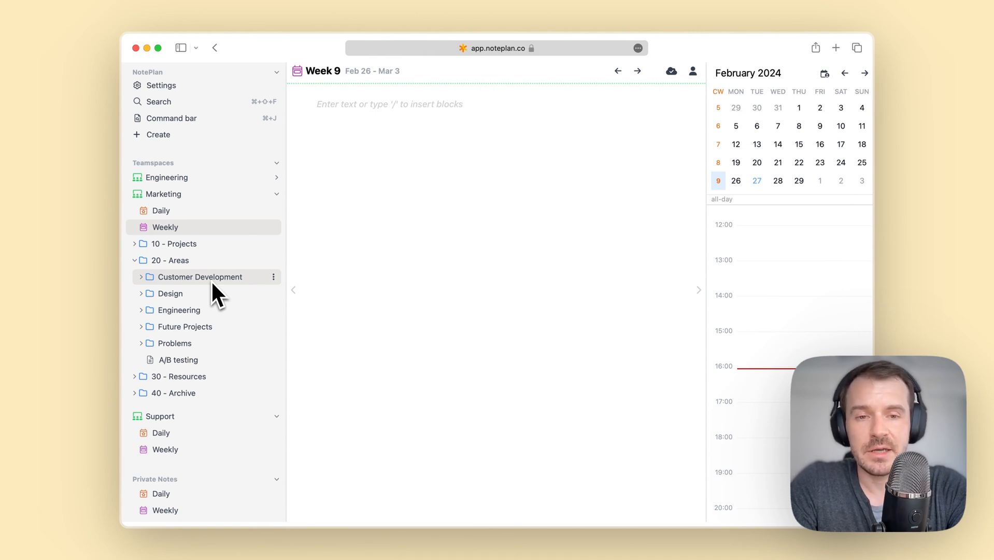
# Expand Customer Development to list Find Teamspace Users, Jobs to be done and Use Cases
pyautogui.click(201, 277)
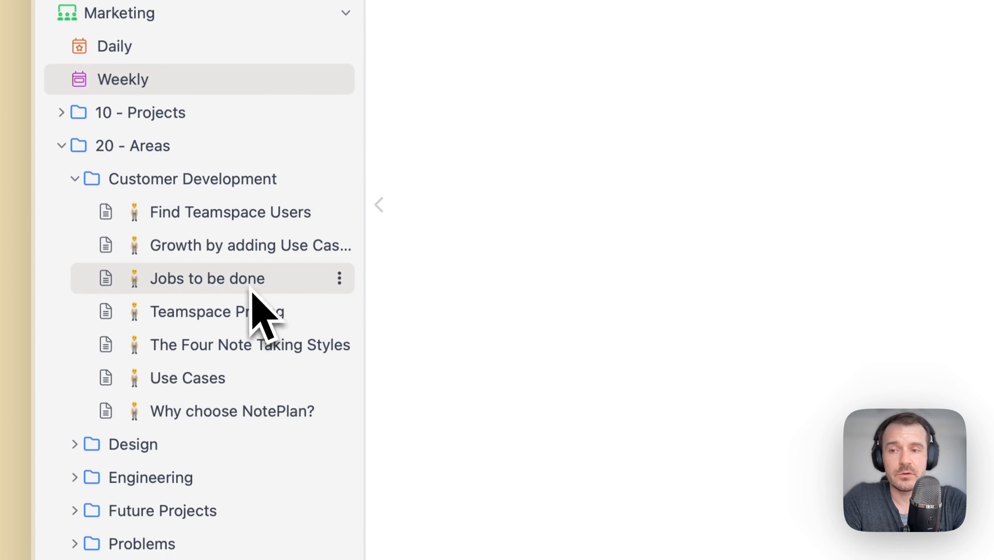
pyautogui.moveTo(253, 377)
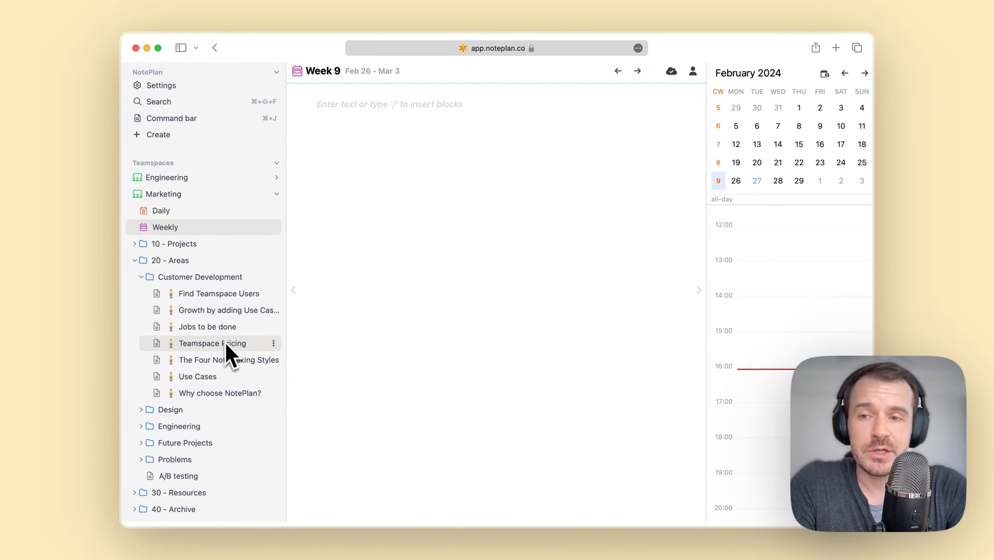
pyautogui.moveTo(207, 326)
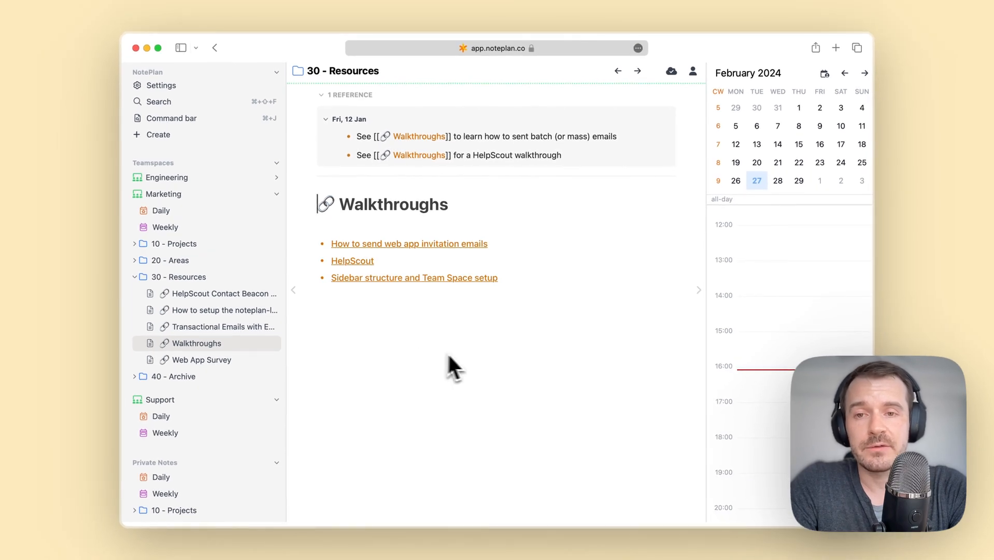
pyautogui.moveTo(491, 361)
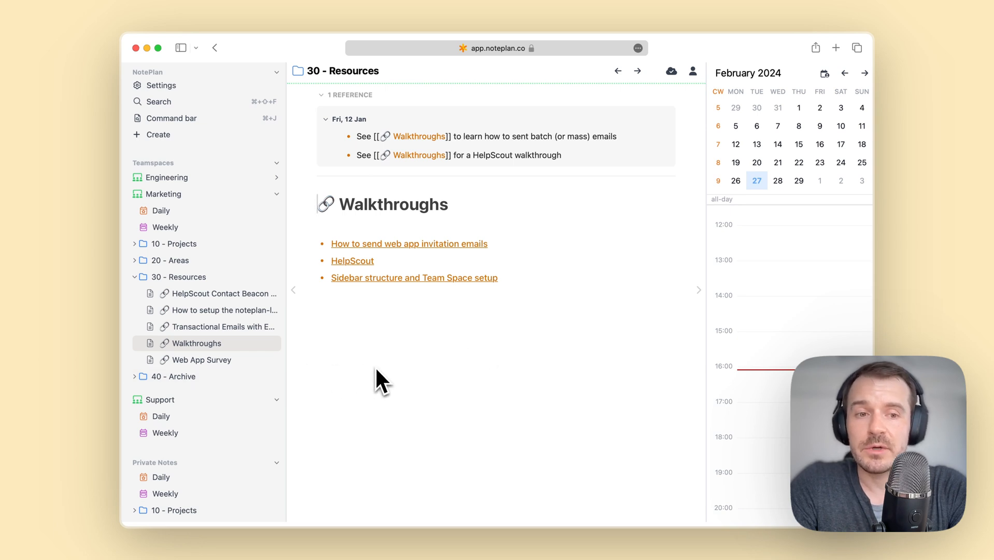
pyautogui.moveTo(304, 380)
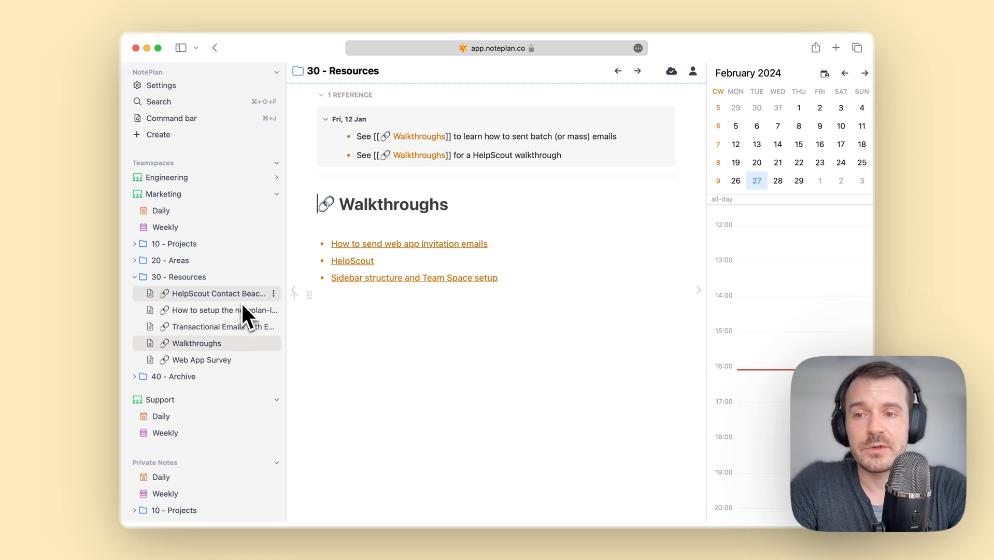
pyautogui.moveTo(221, 310)
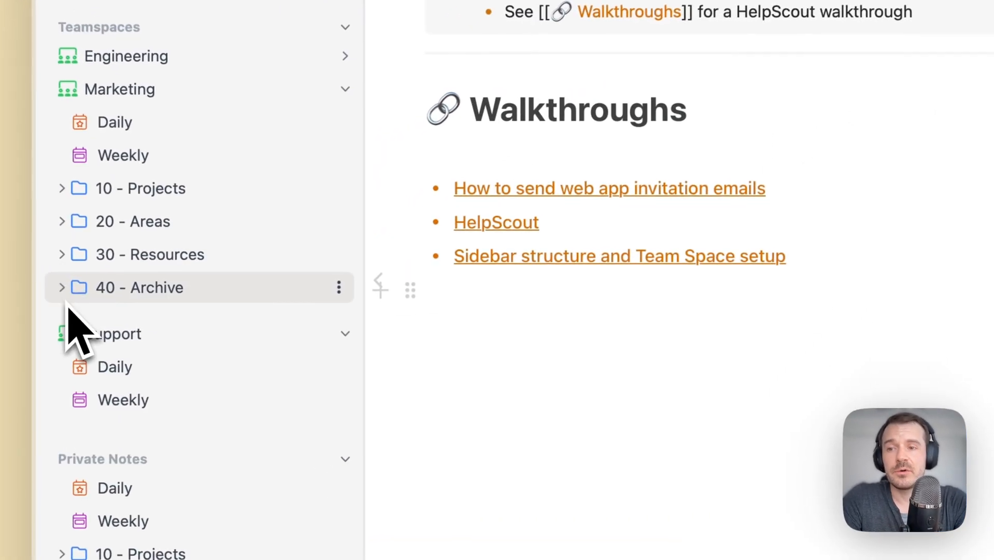
# Expand 40 - Archive to reveal the Welcome Email and CloudKit Subscription notes
pyautogui.click(62, 287)
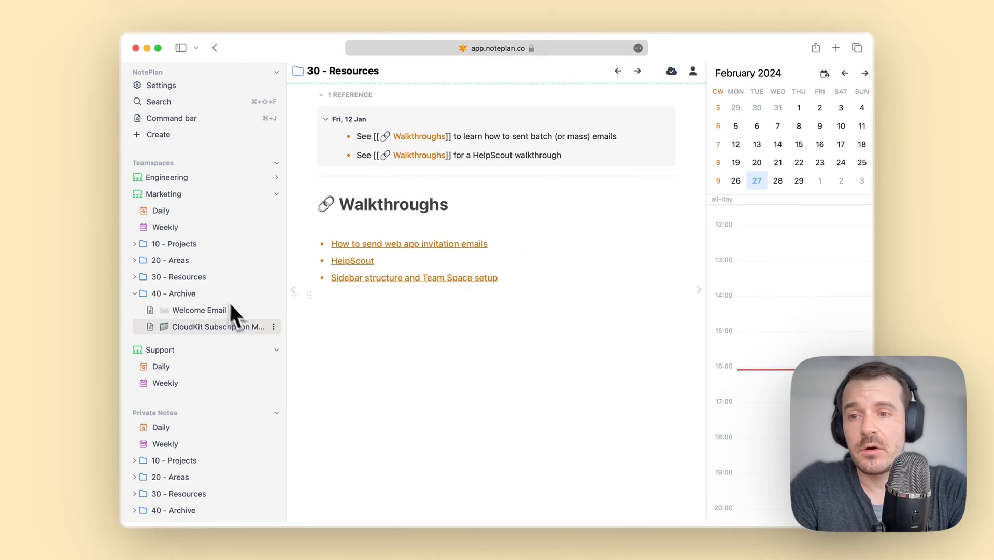
pyautogui.moveTo(198, 310)
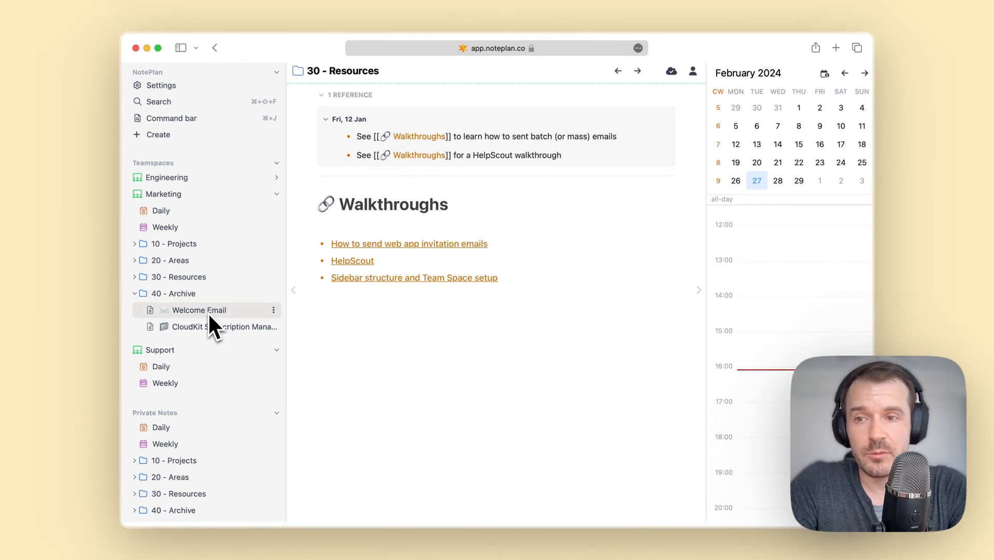